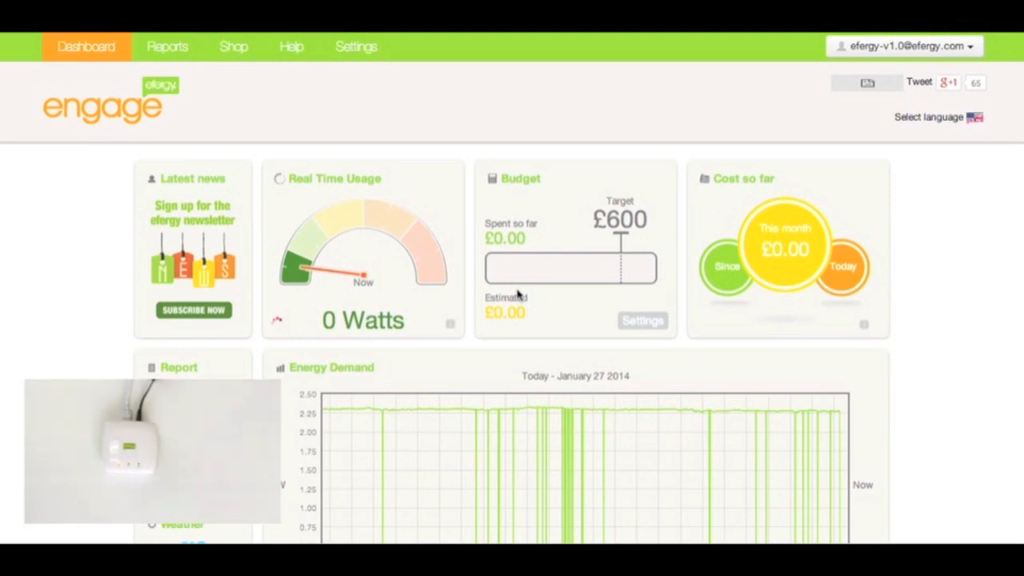
pyautogui.moveTo(299, 316)
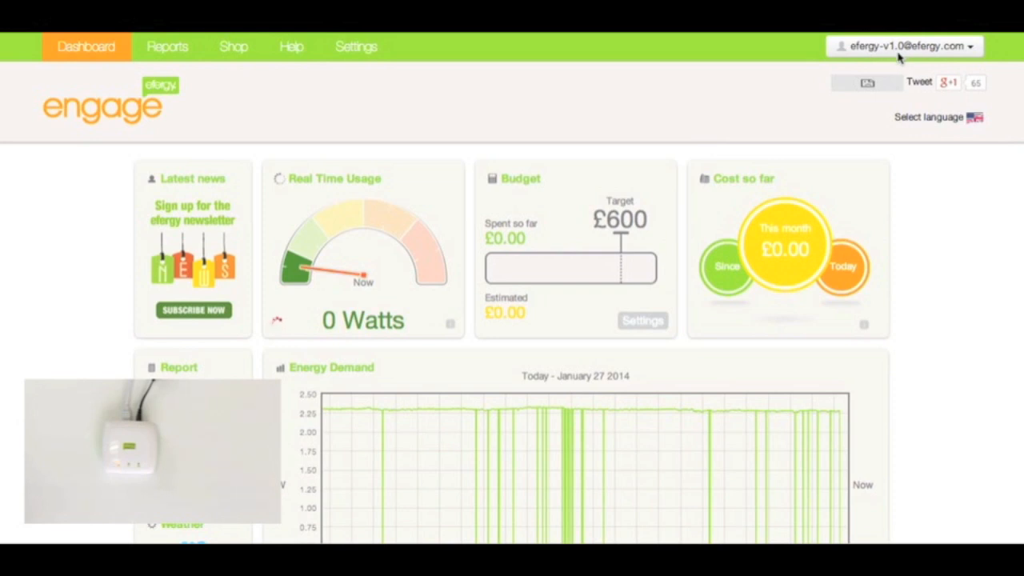
pyautogui.moveTo(236, 328)
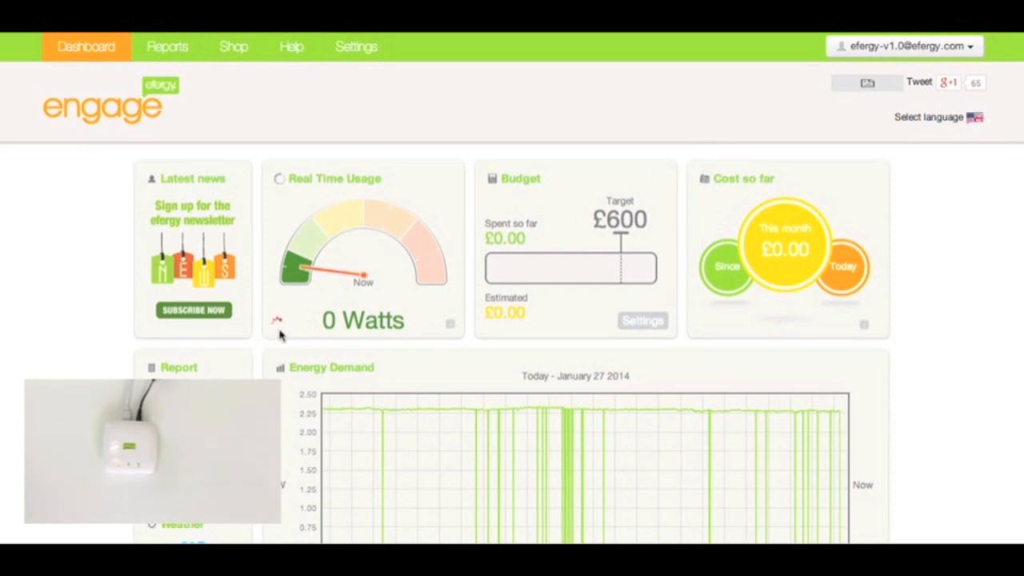
pyautogui.moveTo(359, 245)
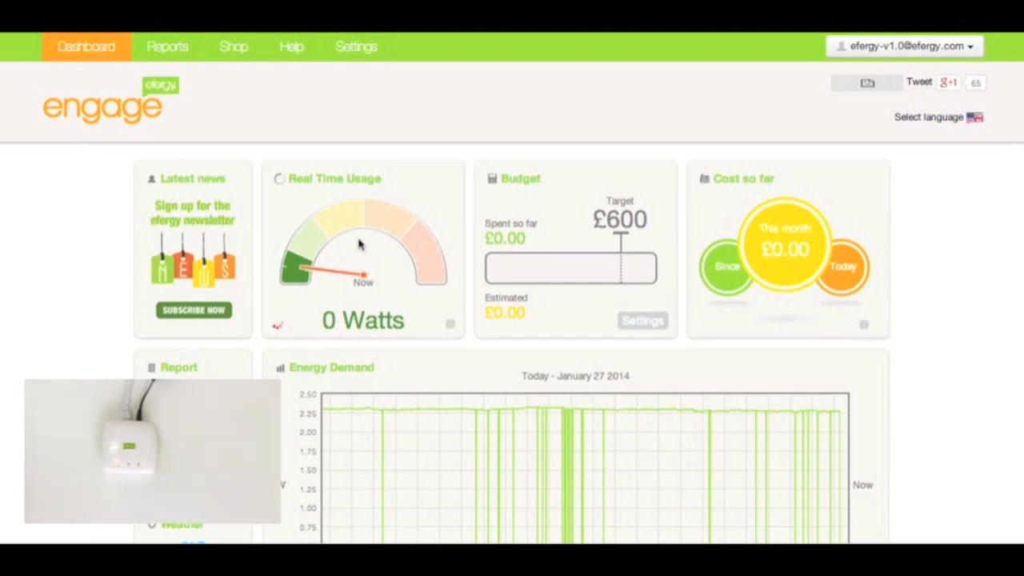
pyautogui.moveTo(274, 295)
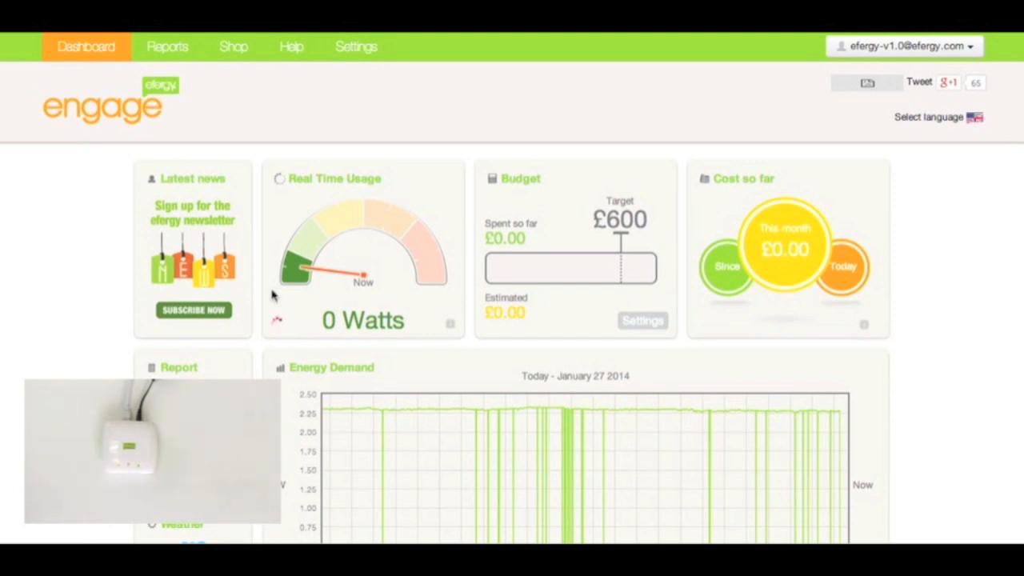
pyautogui.moveTo(348, 60)
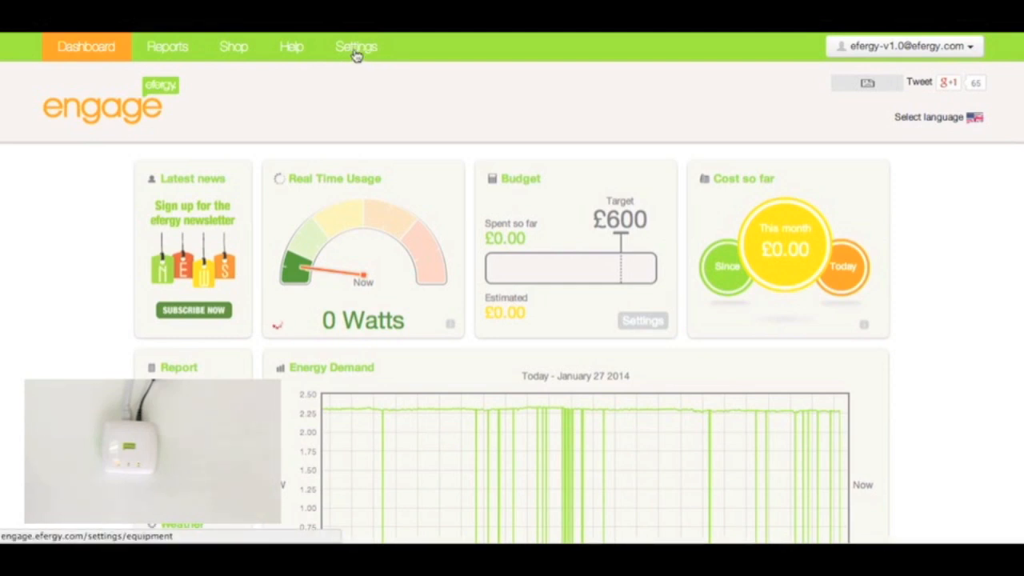
# Step: Open My equipment from Settings, where the hub reports no sensors
pyautogui.click(355, 46)
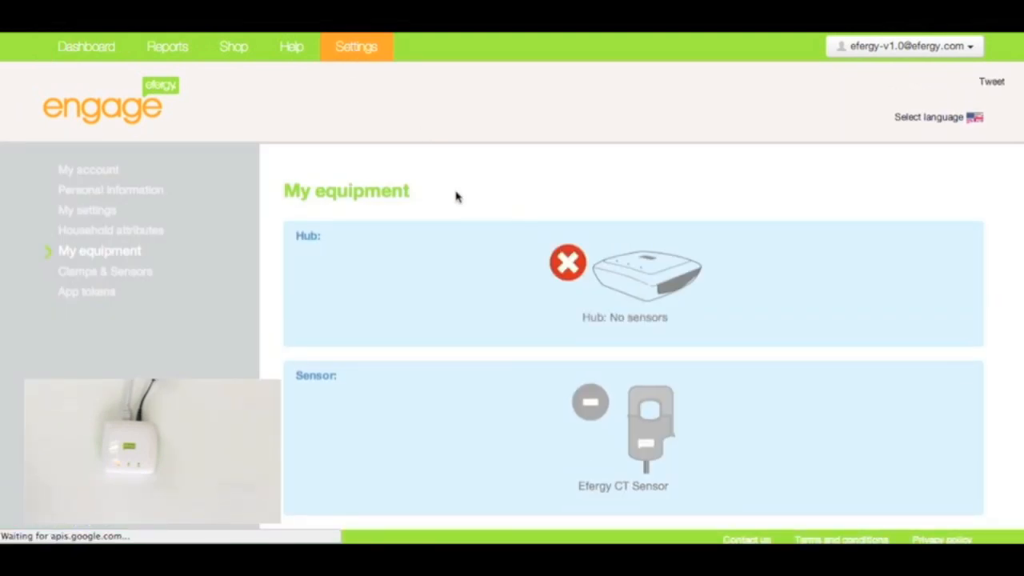
pyautogui.moveTo(557, 376)
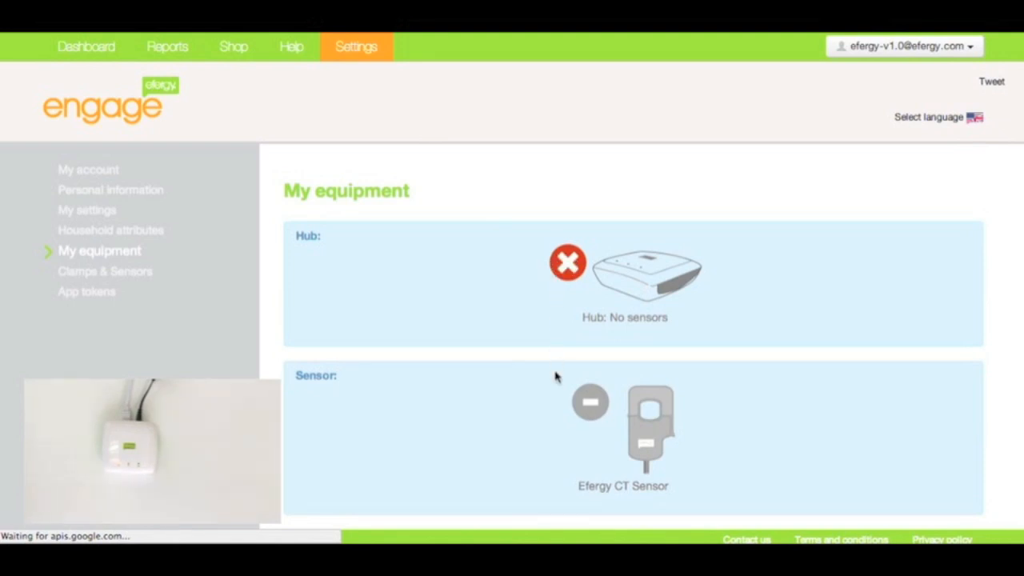
pyautogui.moveTo(616, 489)
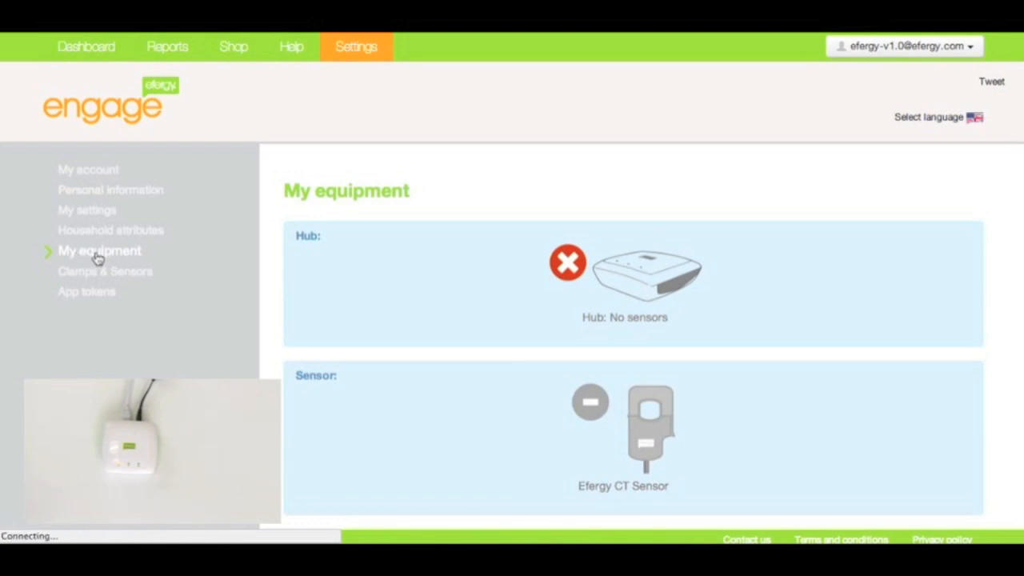
pyautogui.moveTo(56, 285)
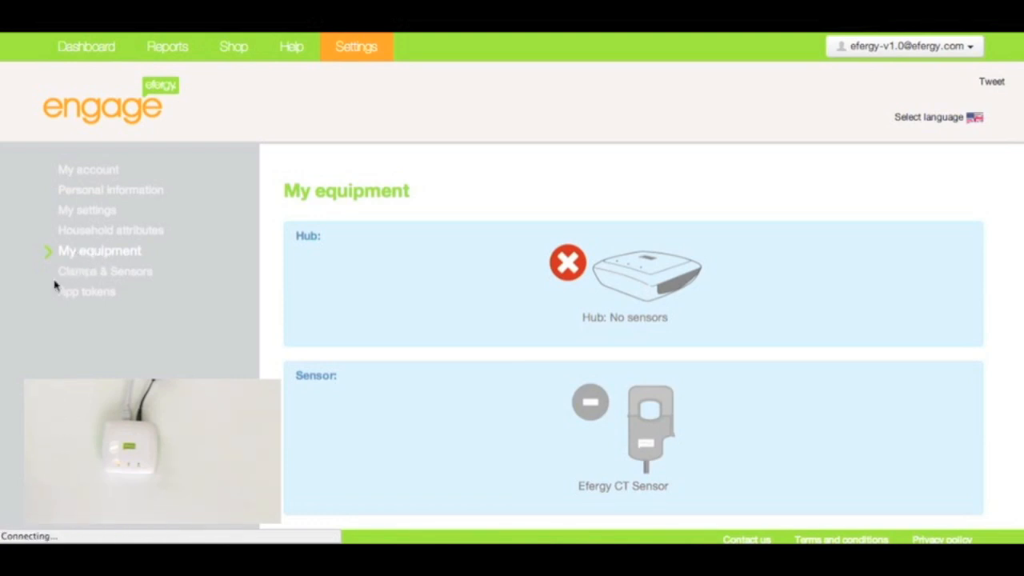
pyautogui.moveTo(86, 282)
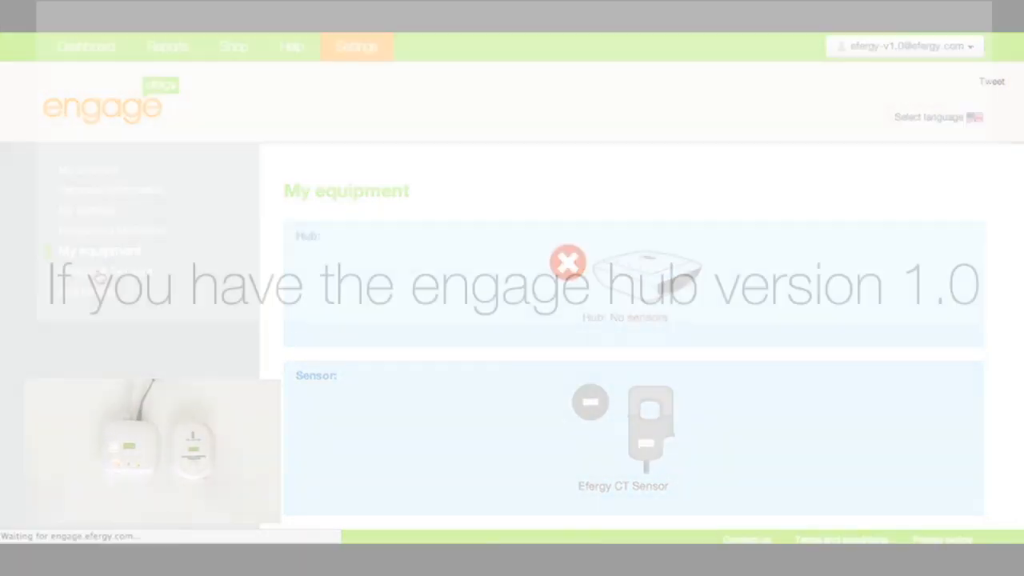
# Step: Start re-pairing under Clamps & Sensors, searching for sensors and continuing past hub setup
pyautogui.click(111, 271)
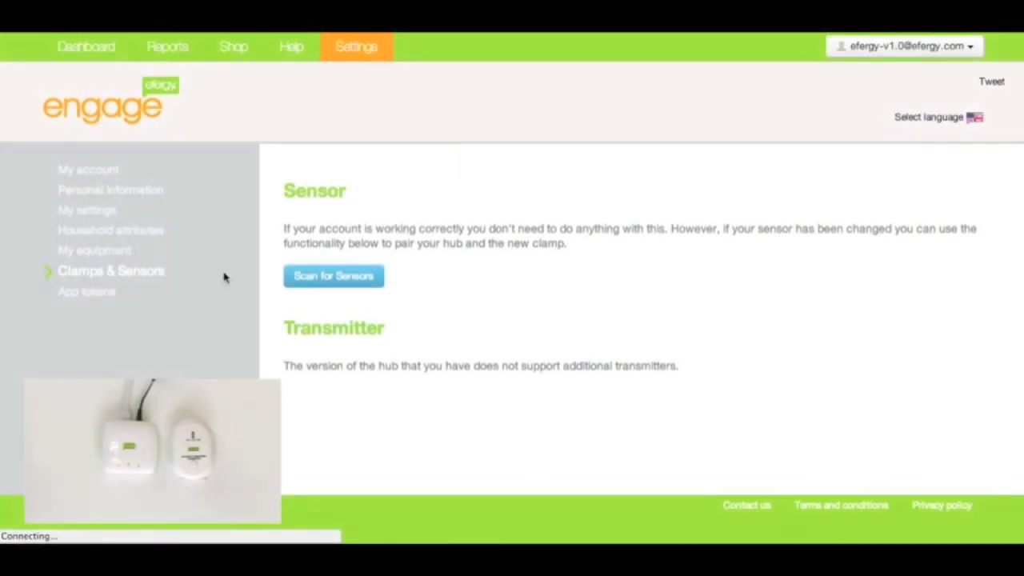
pyautogui.click(333, 275)
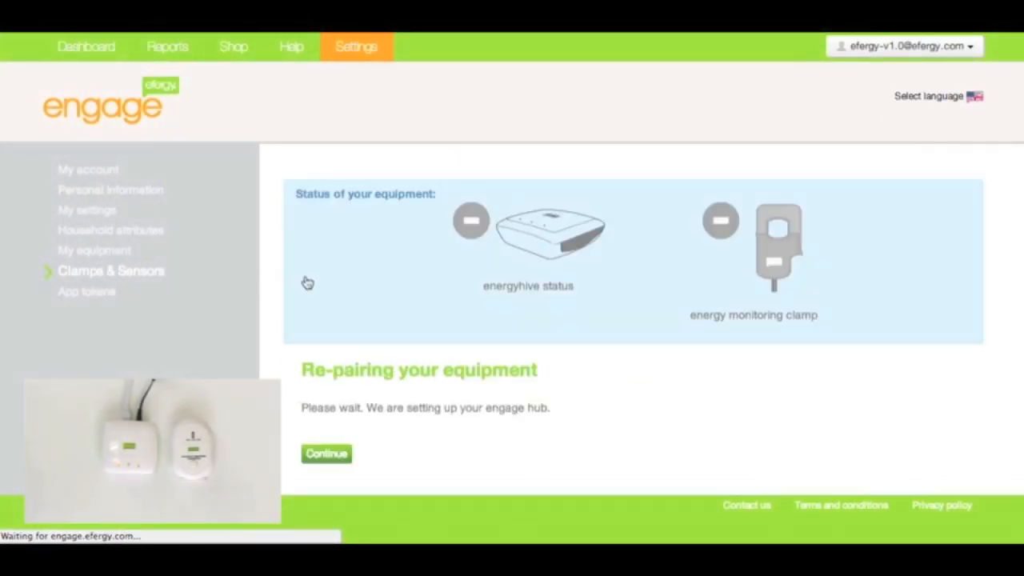
pyautogui.click(326, 454)
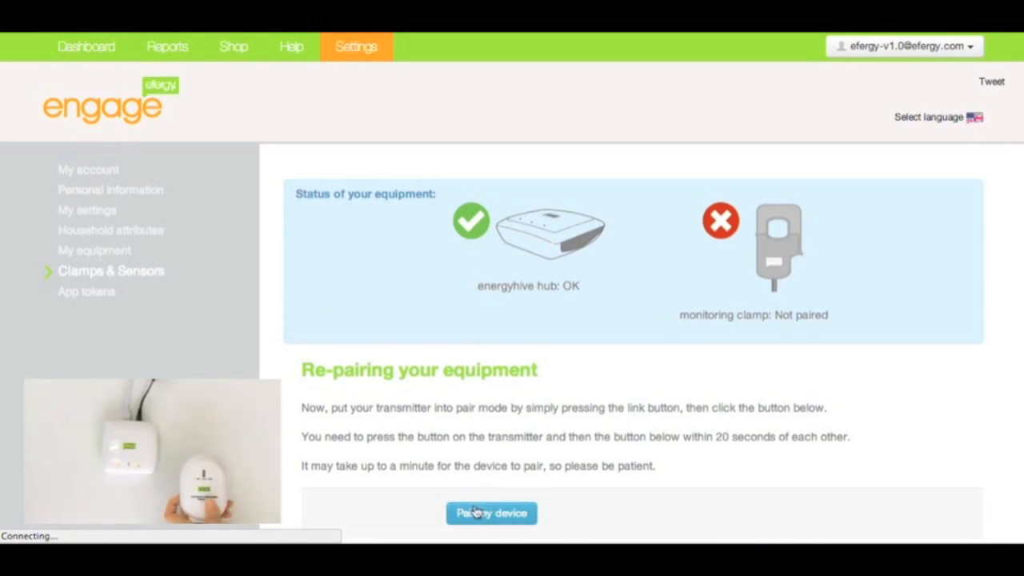
# Step: Pair the transmitter clamp, retrying until hub and clamp both show OK, then continue
pyautogui.click(491, 513)
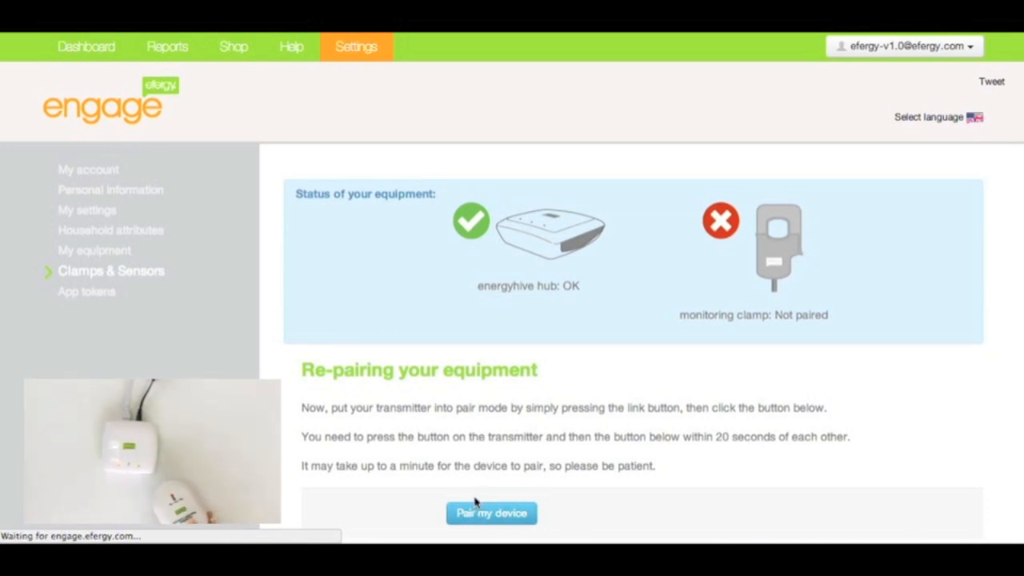
pyautogui.click(491, 512)
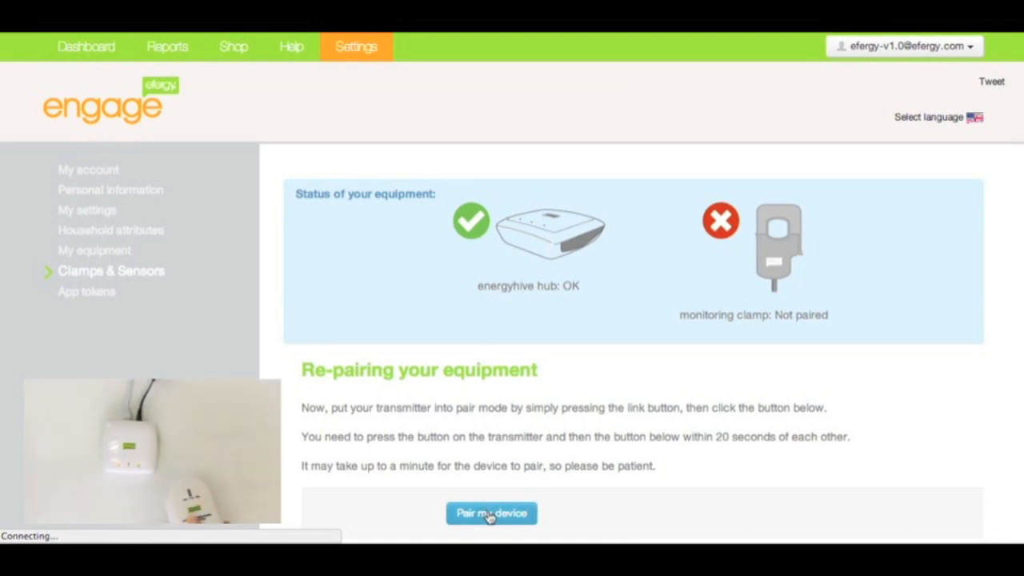
pyautogui.click(491, 512)
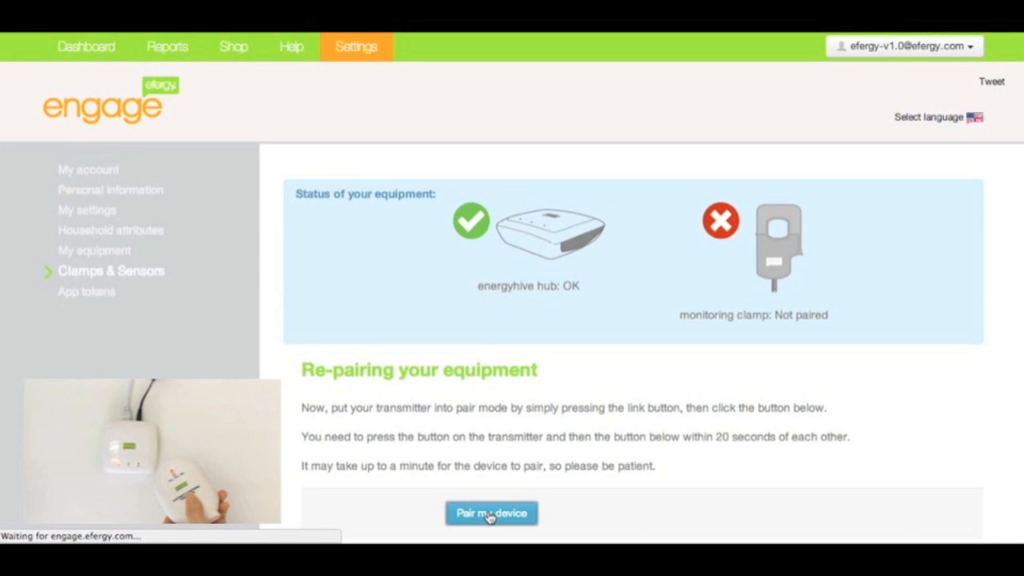
pyautogui.click(491, 513)
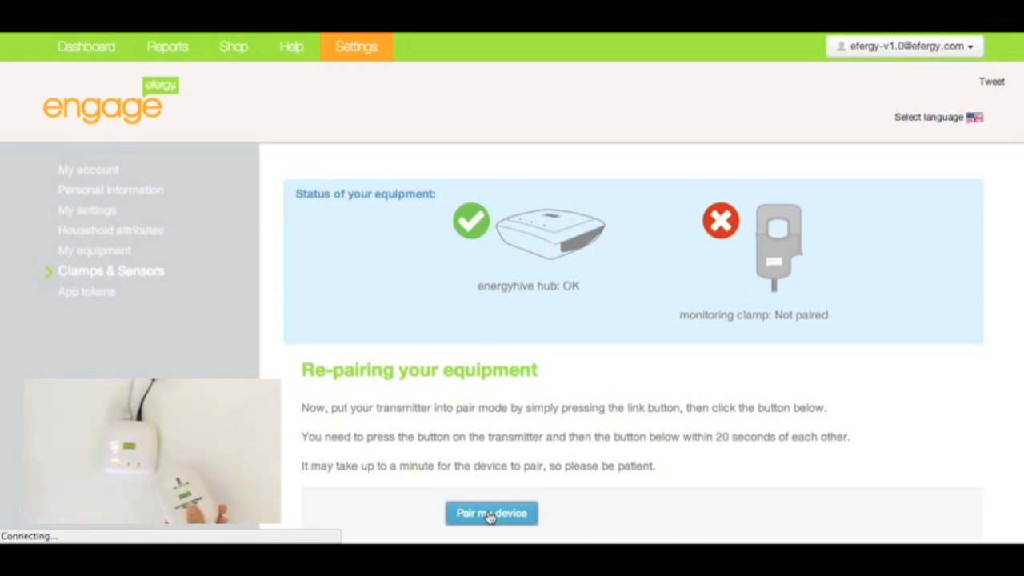
pyautogui.click(491, 513)
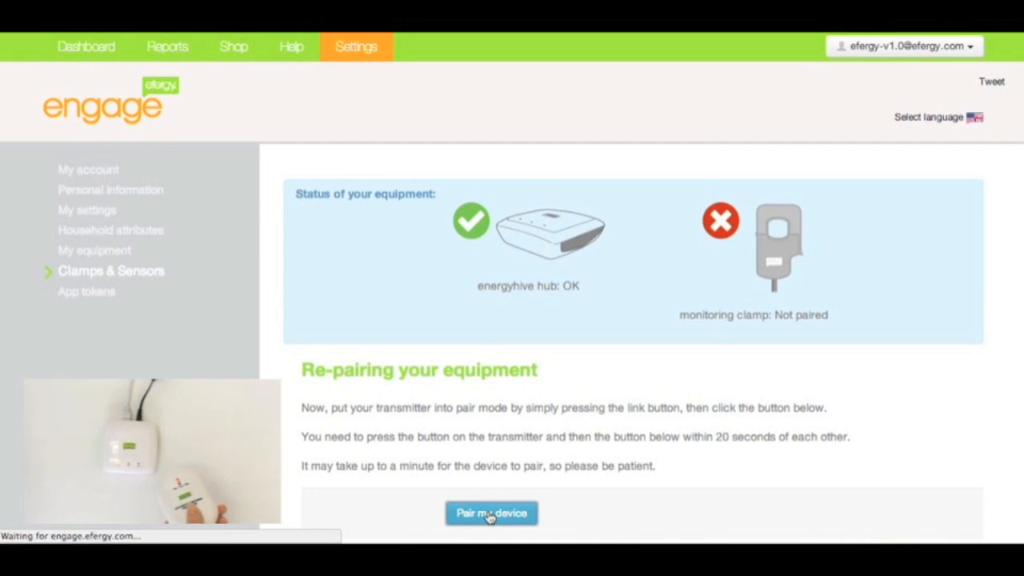
pyautogui.click(491, 513)
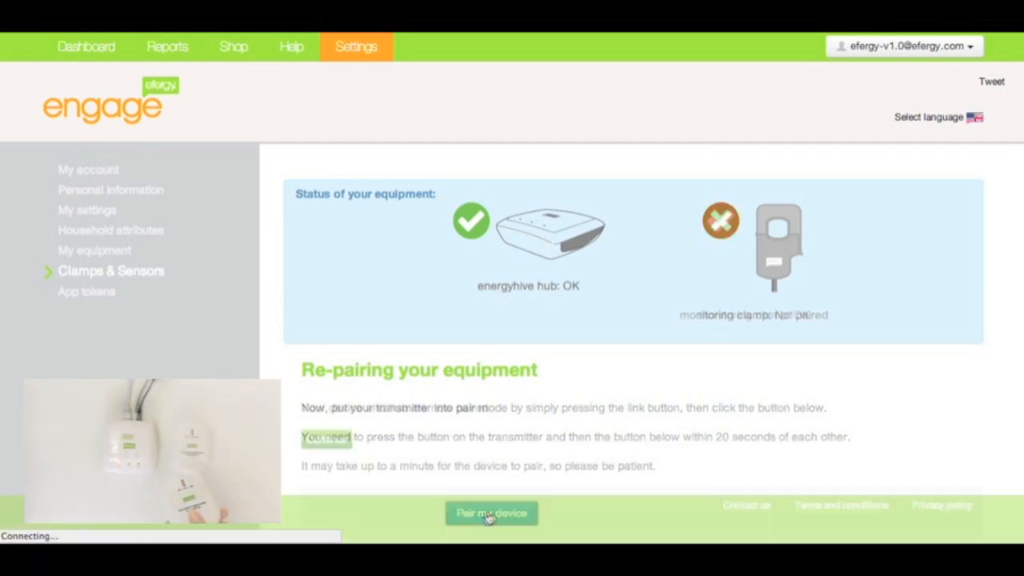
pyautogui.click(491, 513)
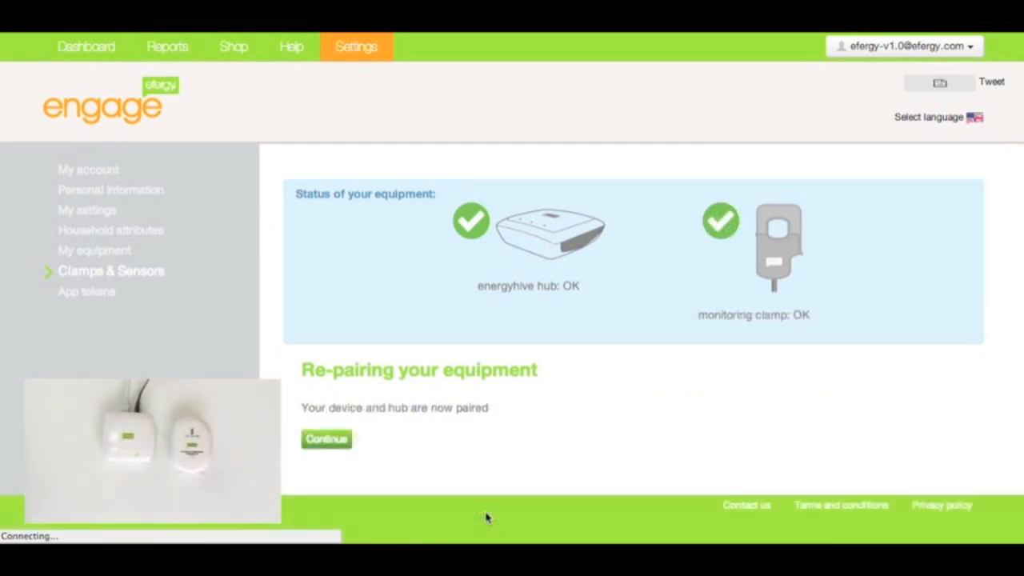
pyautogui.moveTo(391, 478)
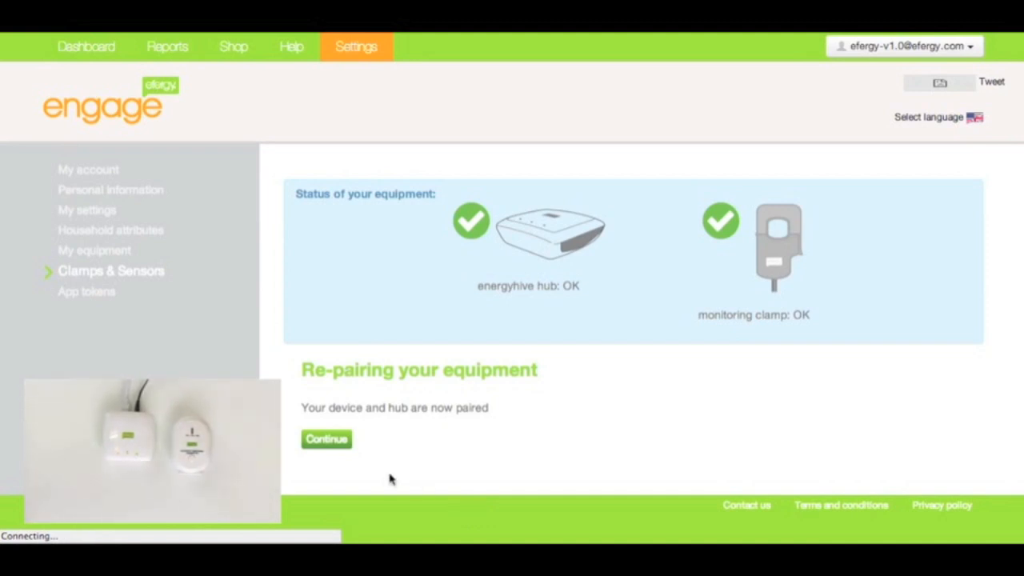
pyautogui.click(326, 439)
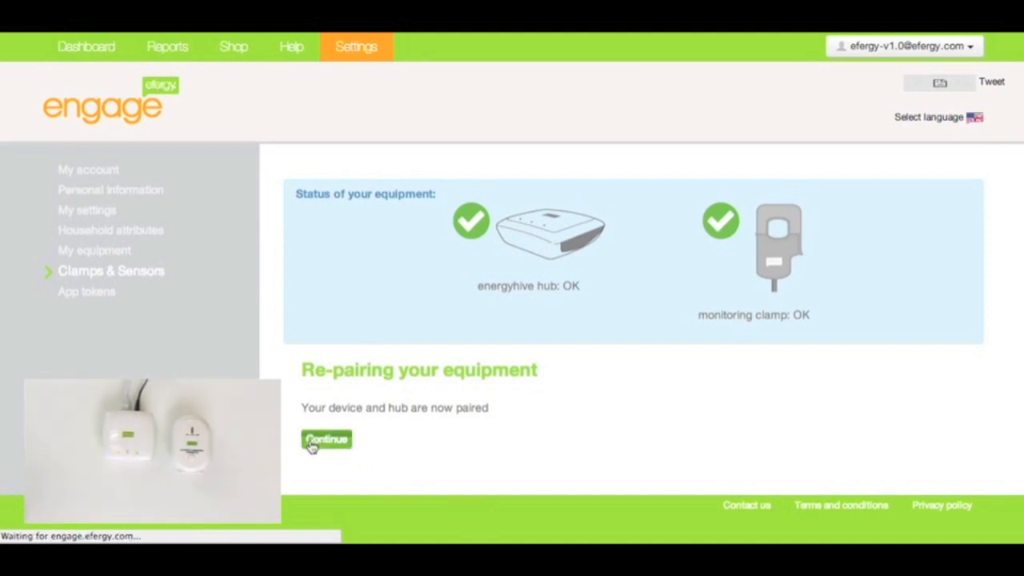
pyautogui.click(325, 439)
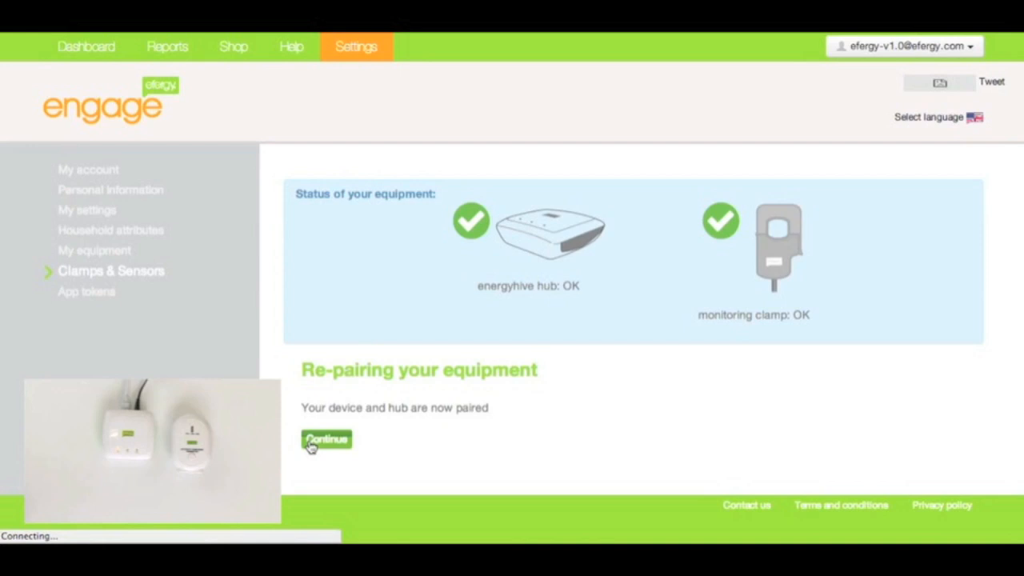
# Step: Dismiss the pairing confirmation and scan, listing two CT sensors reading 80 W and 0 W
pyautogui.click(325, 439)
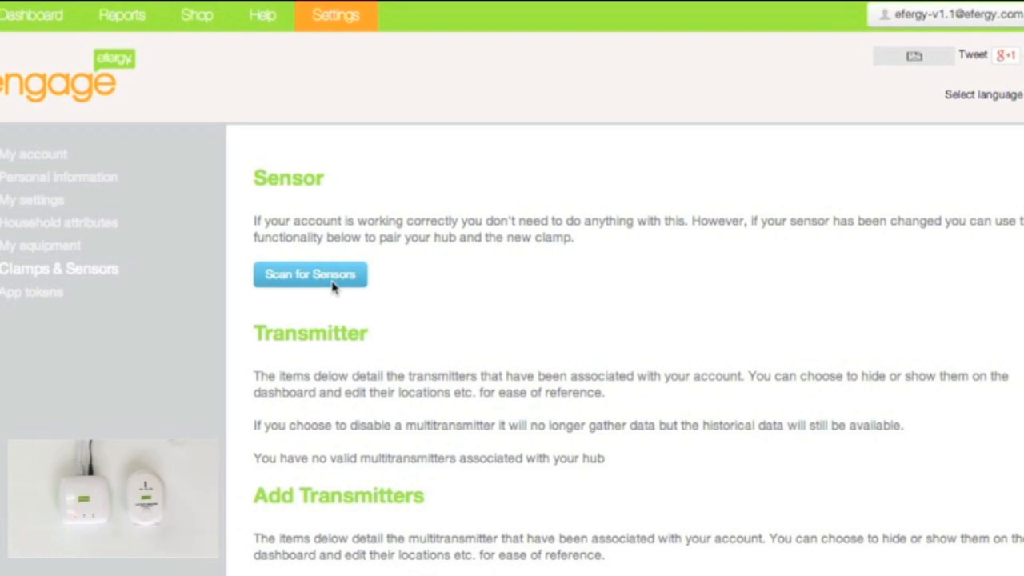
pyautogui.click(310, 274)
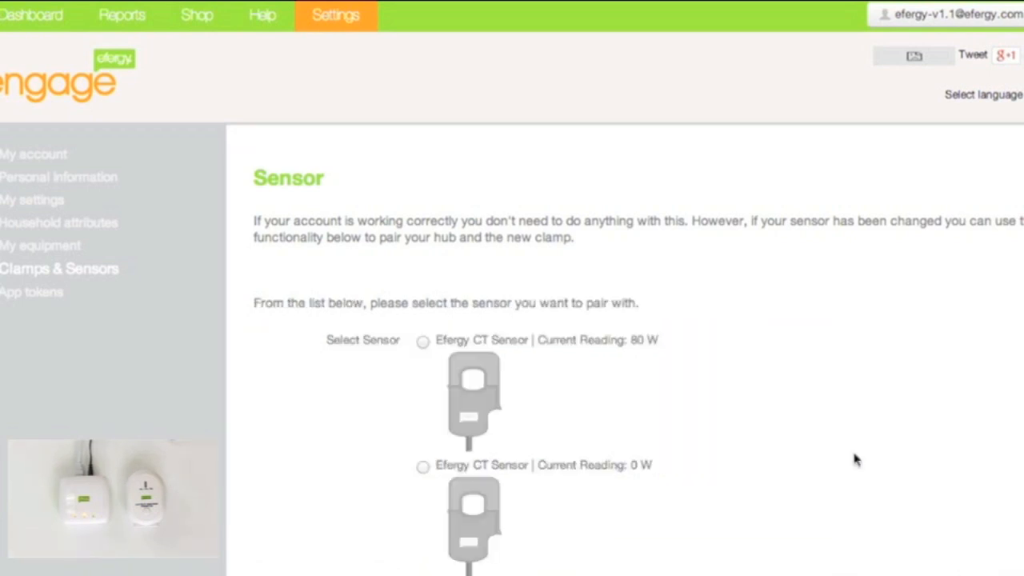
# Step: Select the third Efergy CT sensor reading 0 W and pair the hub with it
pyautogui.scroll(-3)
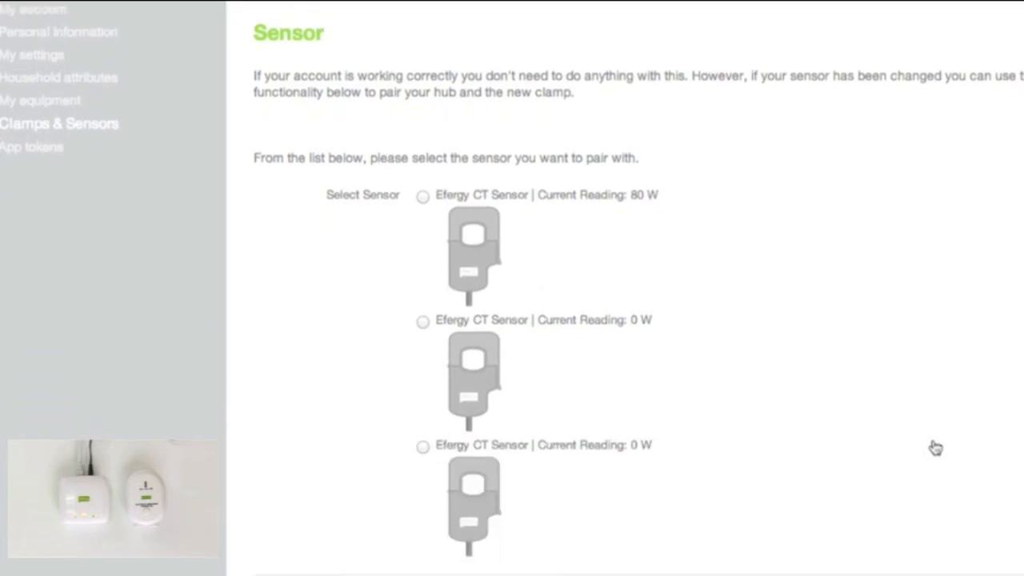
pyautogui.scroll(-3)
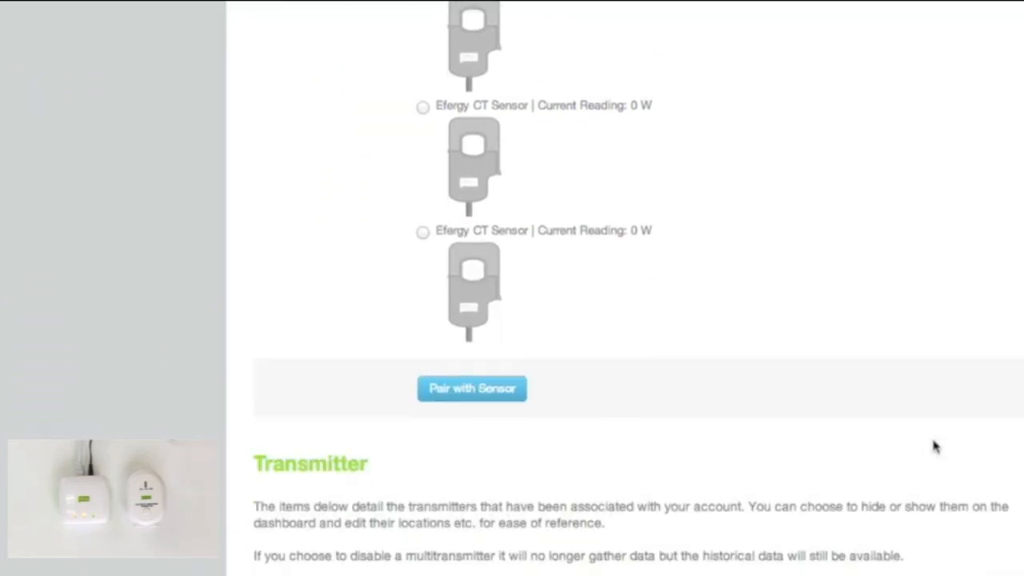
pyautogui.scroll(3)
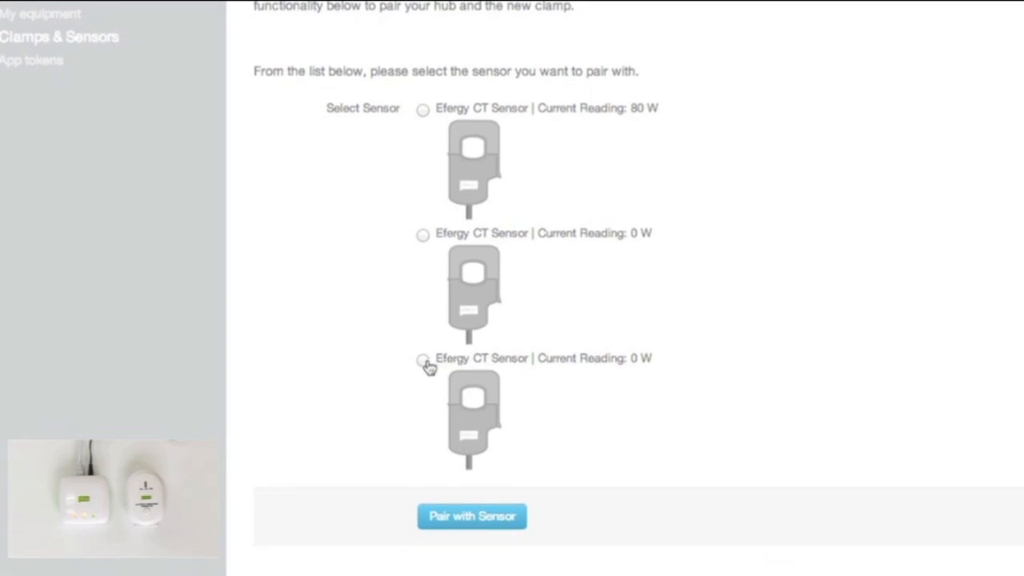
pyautogui.click(423, 358)
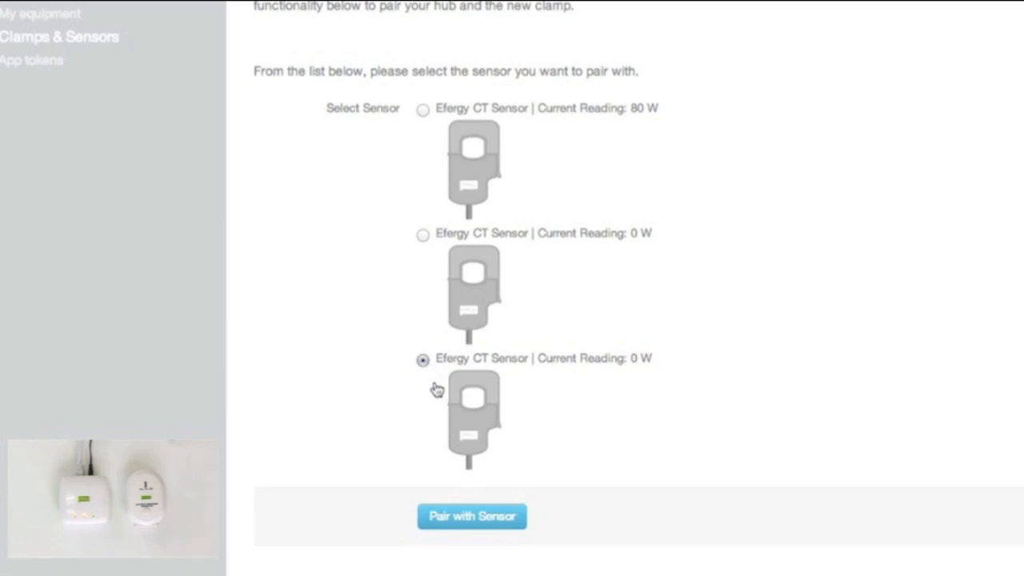
pyautogui.moveTo(480, 524)
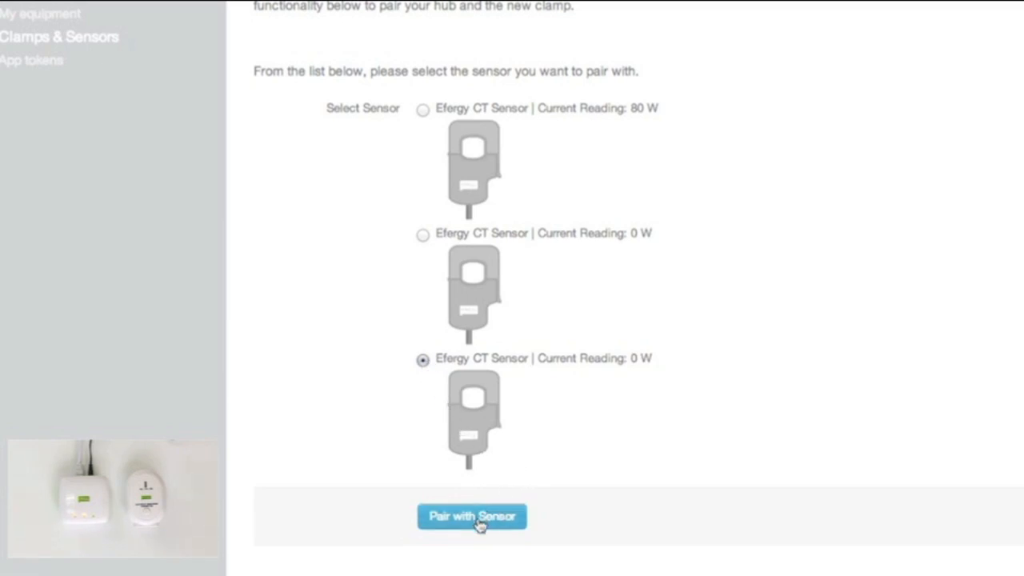
pyautogui.click(472, 516)
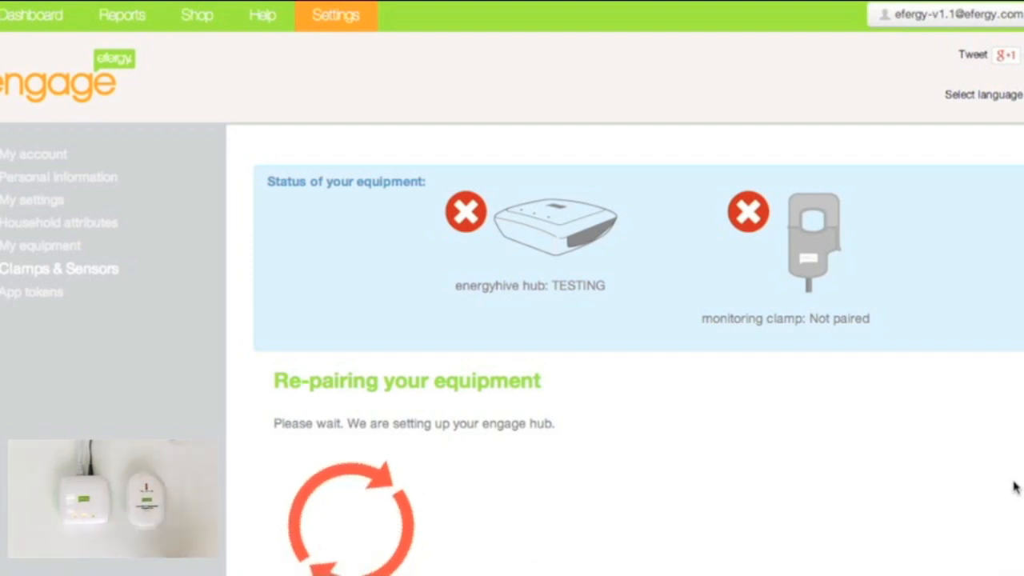
pyautogui.moveTo(962, 484)
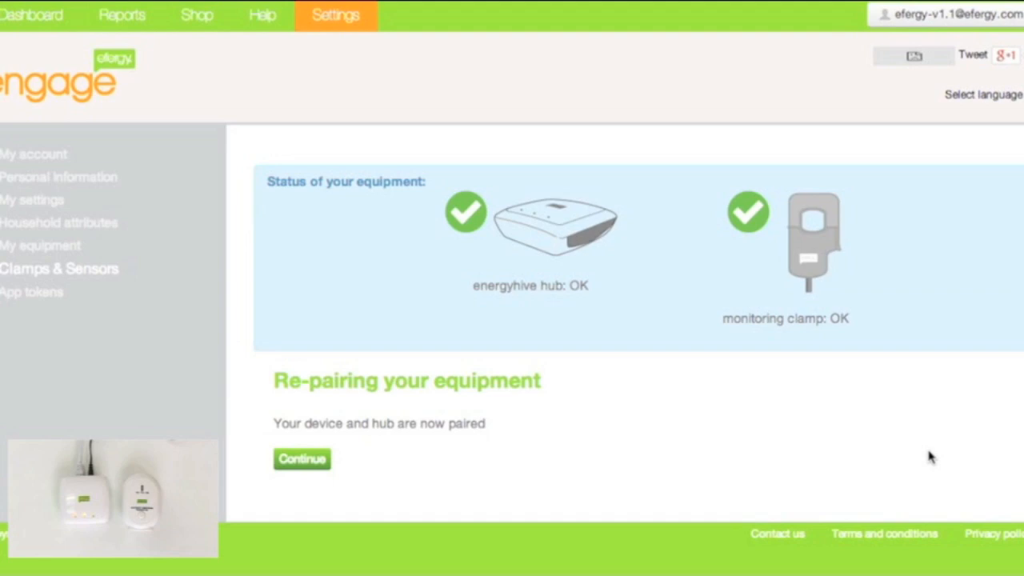
pyautogui.moveTo(845, 296)
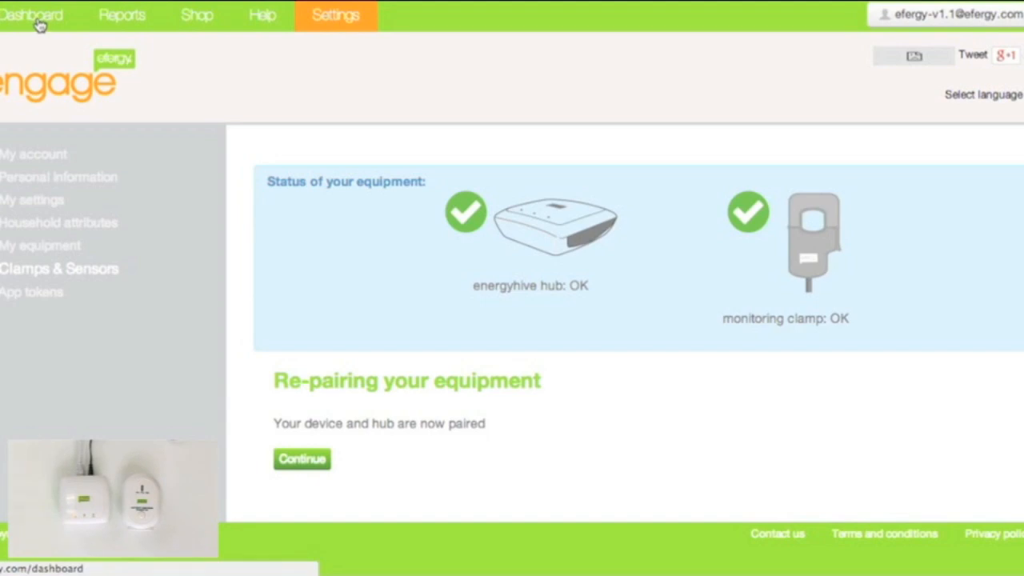
# Step: Return to the dashboard, where real-time usage reads 0 Watts
pyautogui.click(32, 15)
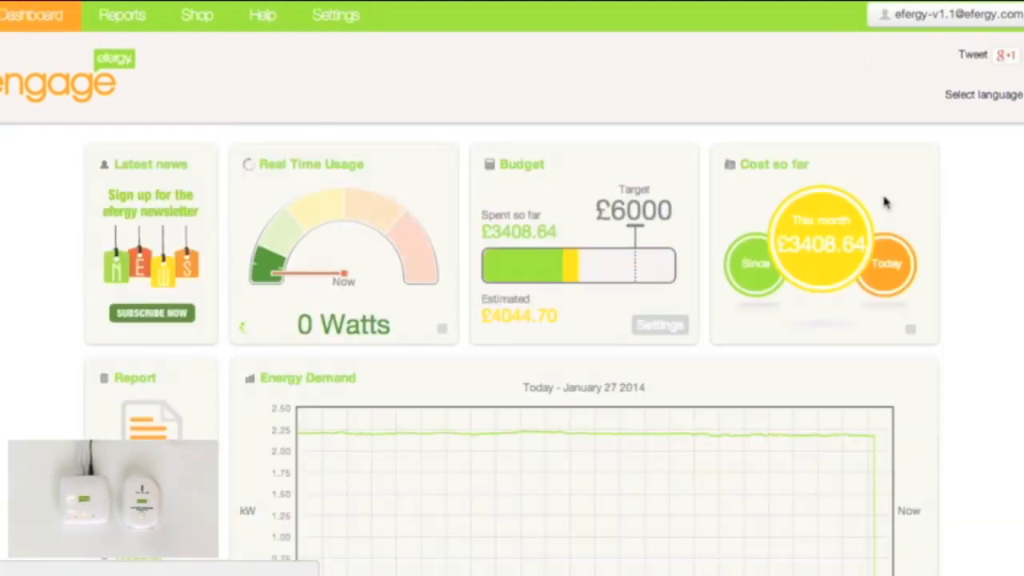
pyautogui.moveTo(564, 246)
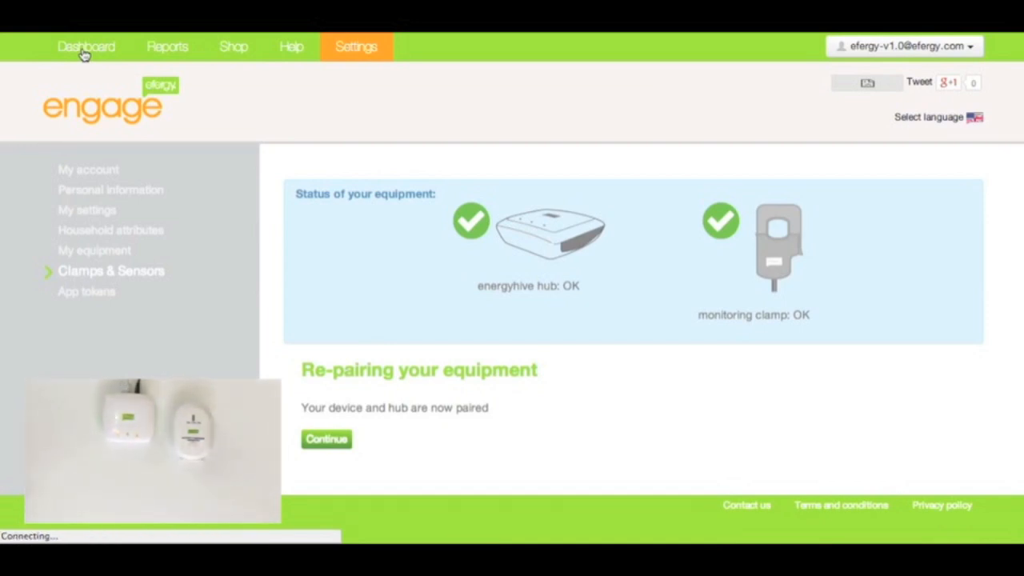
pyautogui.moveTo(103, 47)
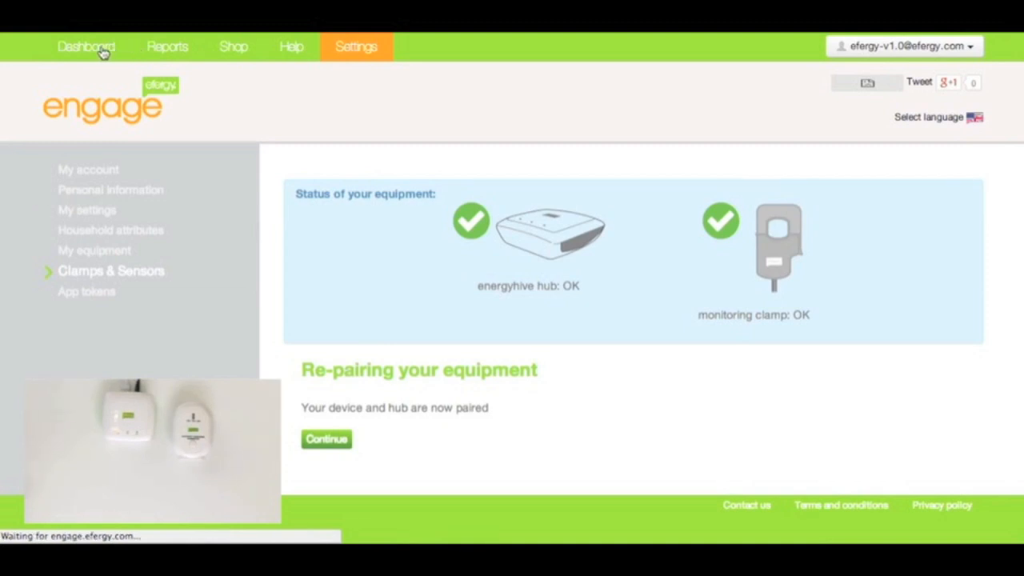
# Step: Leave the hub and clamp OK confirmation for the dashboard and let its widgets load
pyautogui.click(86, 47)
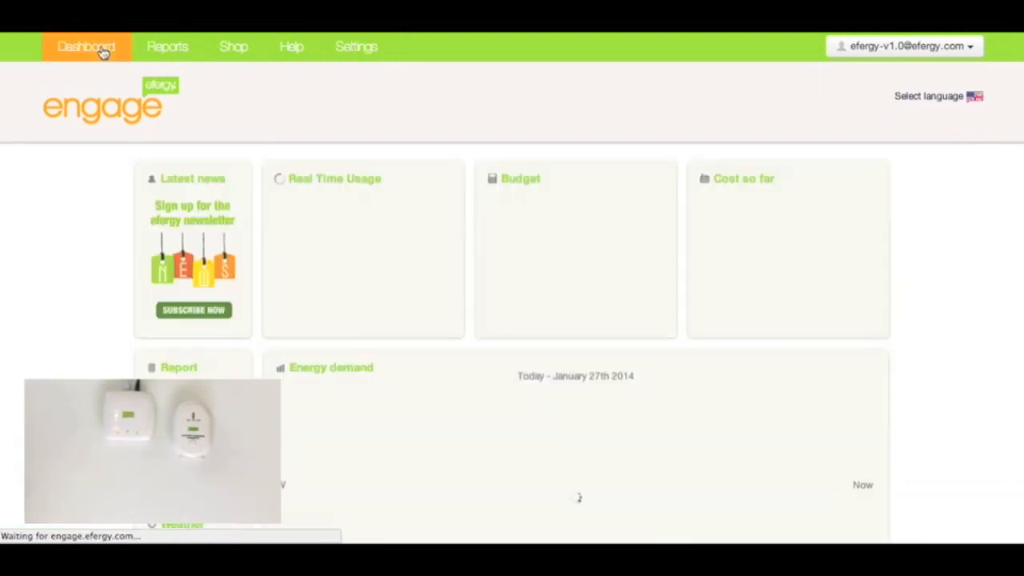